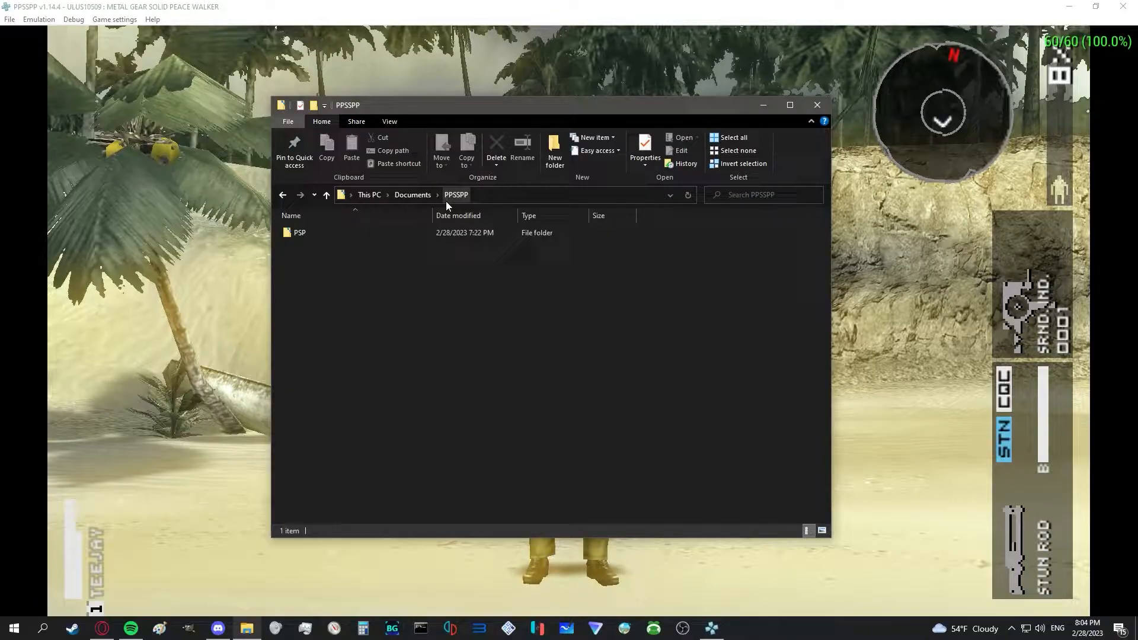
Open the PSP folder and then its Cheats folder holding cheat.db and ULUS10509.ini.
double_click(299, 232)
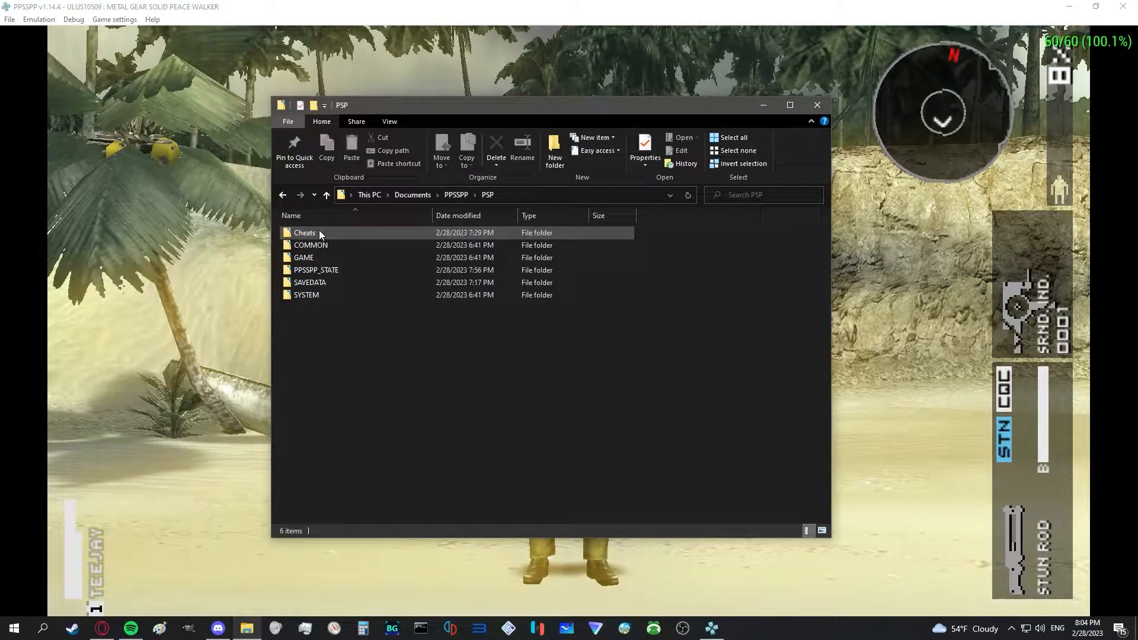
double_click(304, 233)
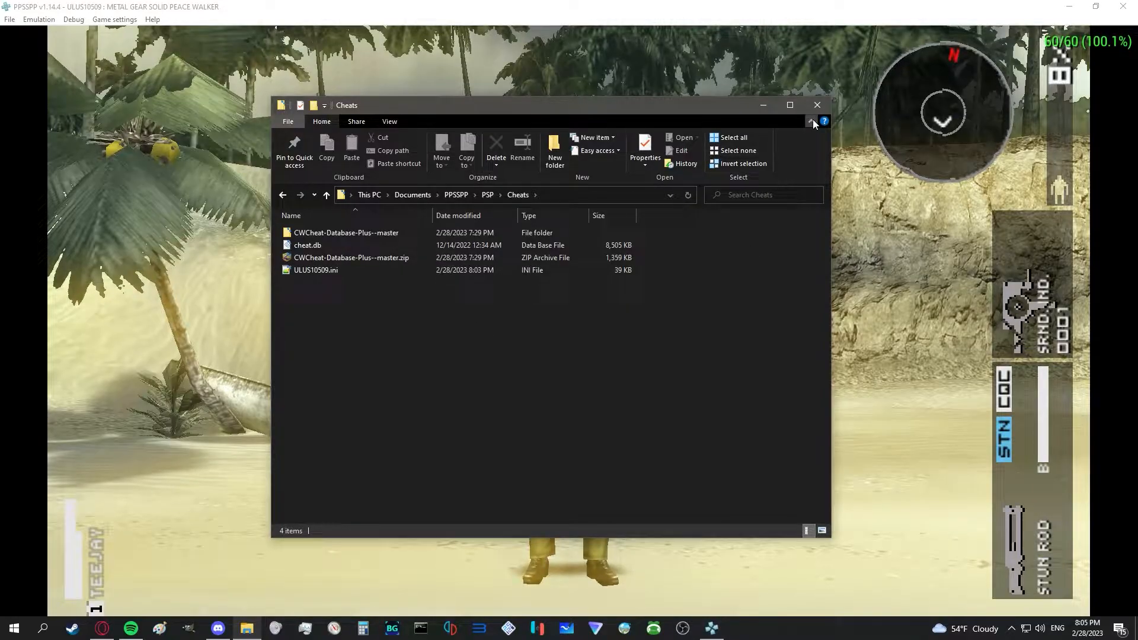
mouse_move(817, 106)
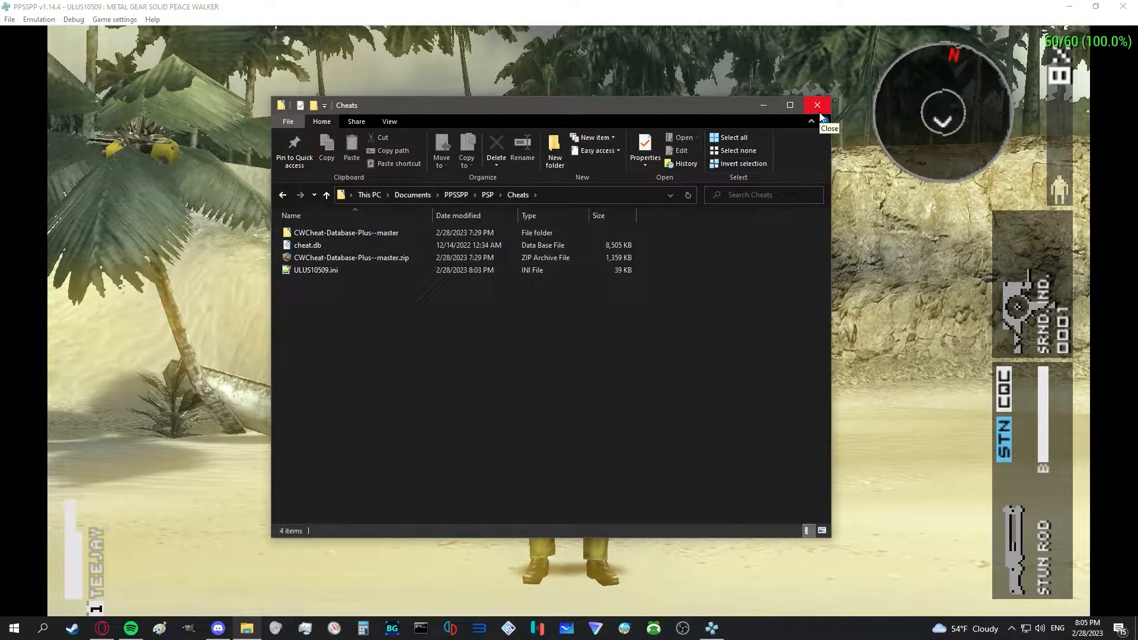
Close File Explorer and pause the game via Emulation > Pause to show the pause screen.
left_click(817, 104)
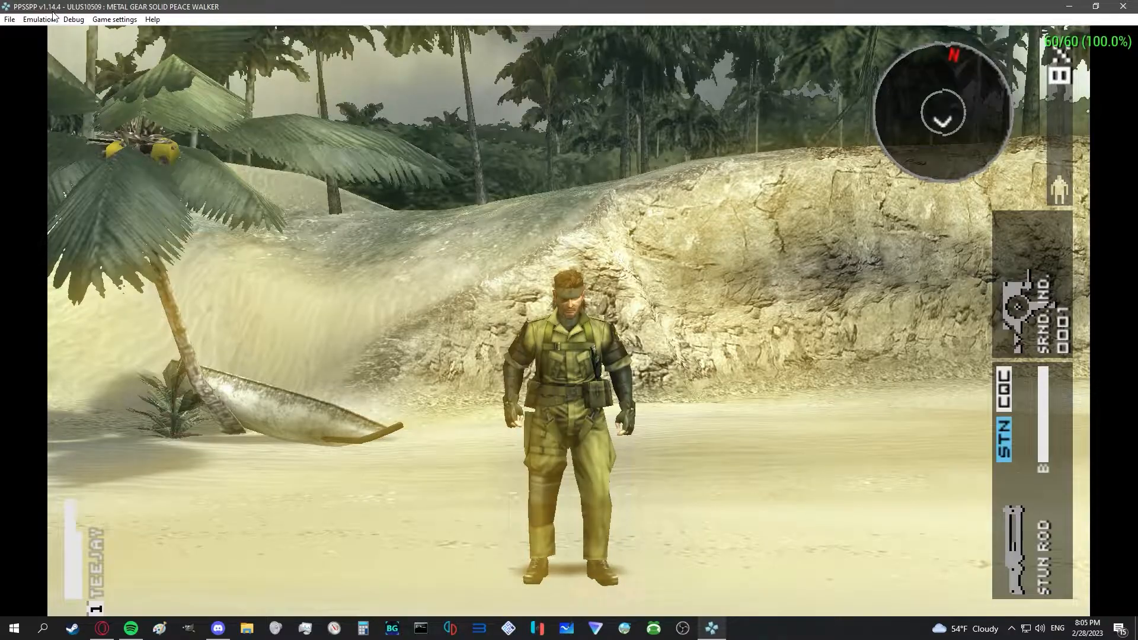
left_click(39, 19)
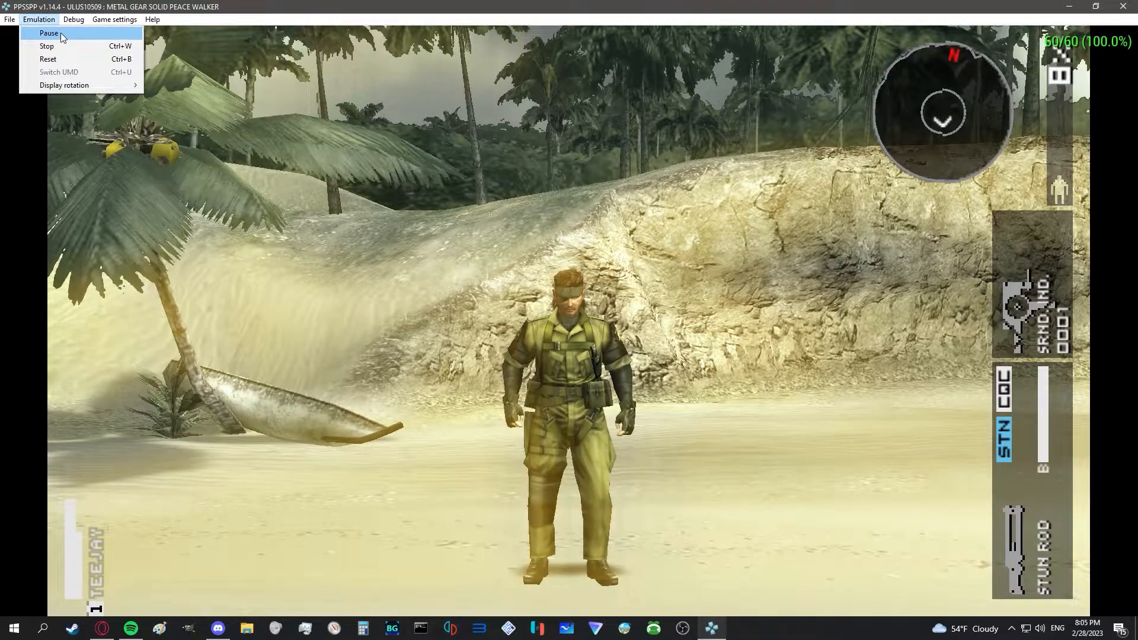
left_click(48, 33)
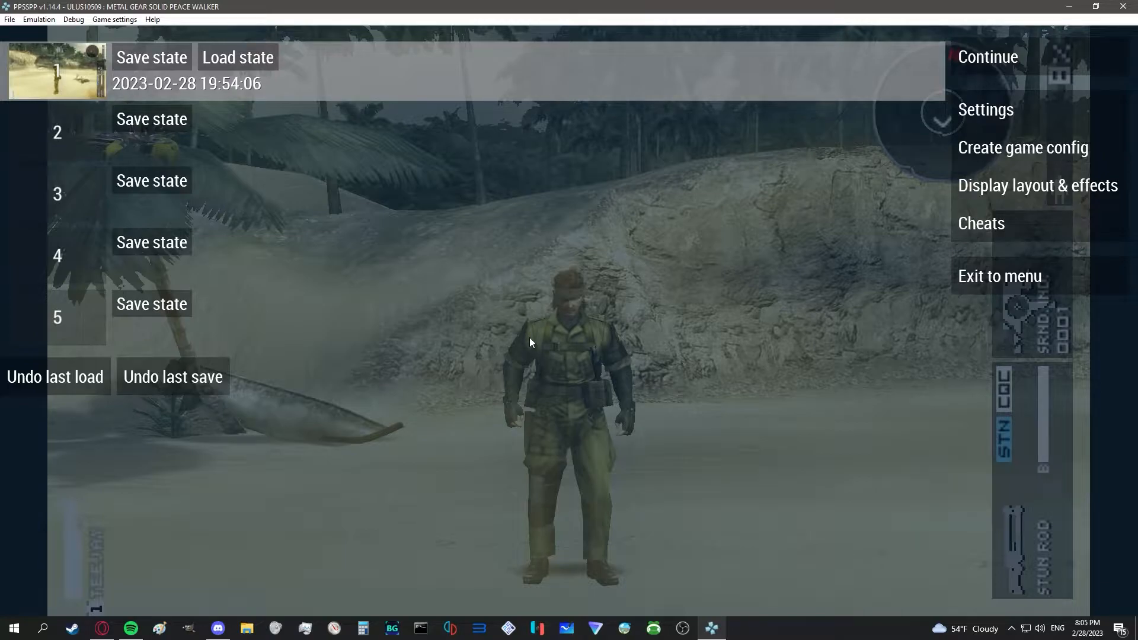
mouse_move(989, 240)
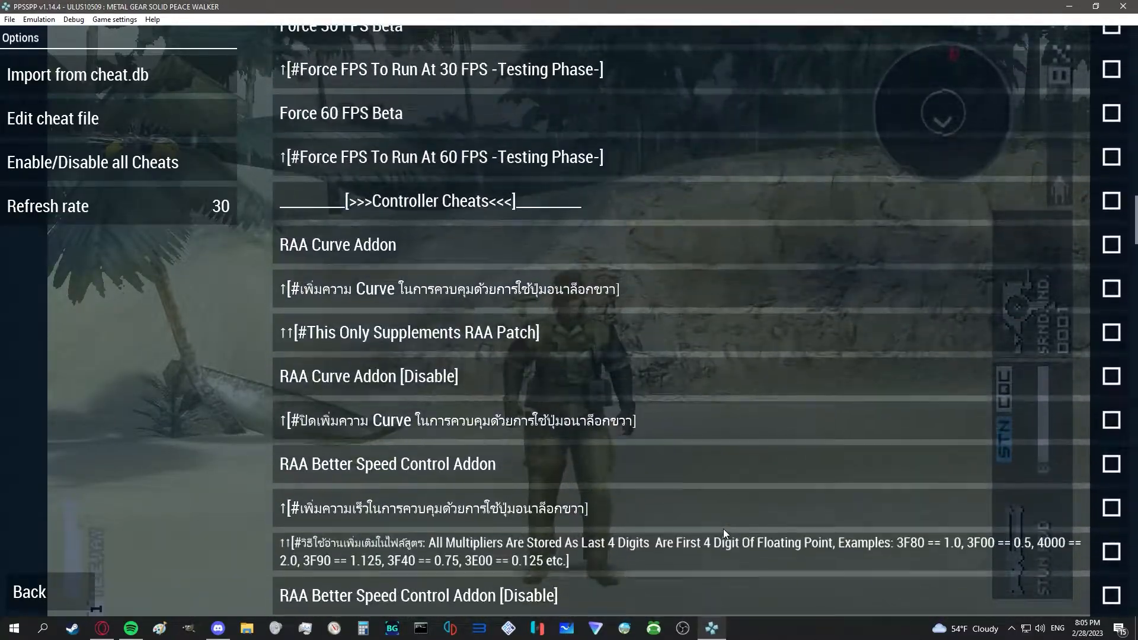
Scroll the cheat list to the end where Right Analog Aim and its RAA addons are enabled.
scroll("down", 3)
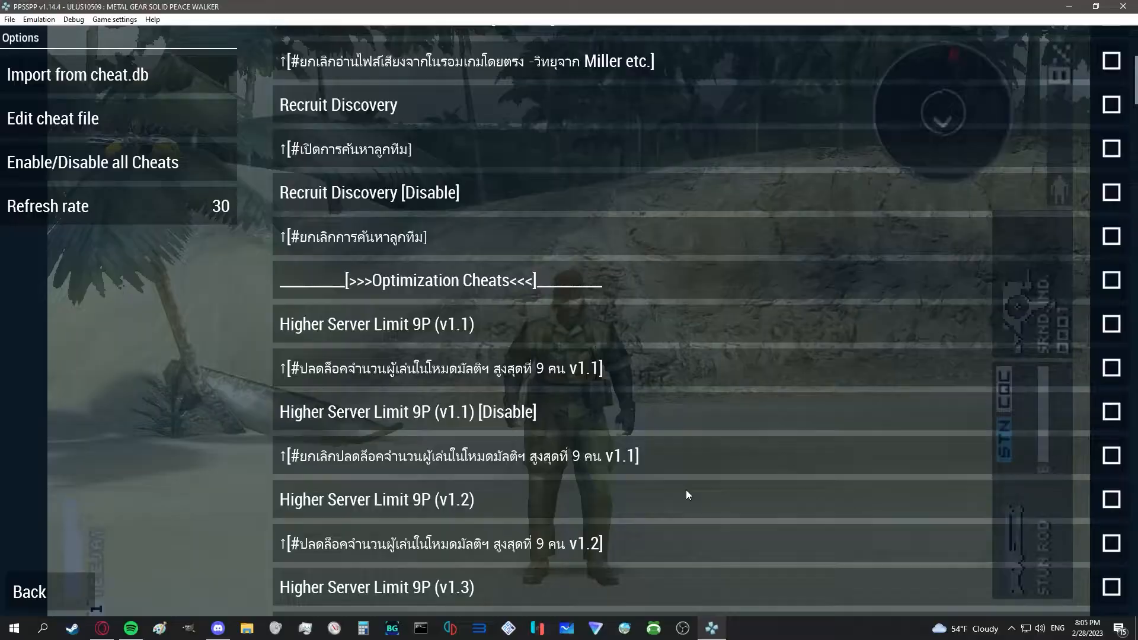
scroll("down", 3)
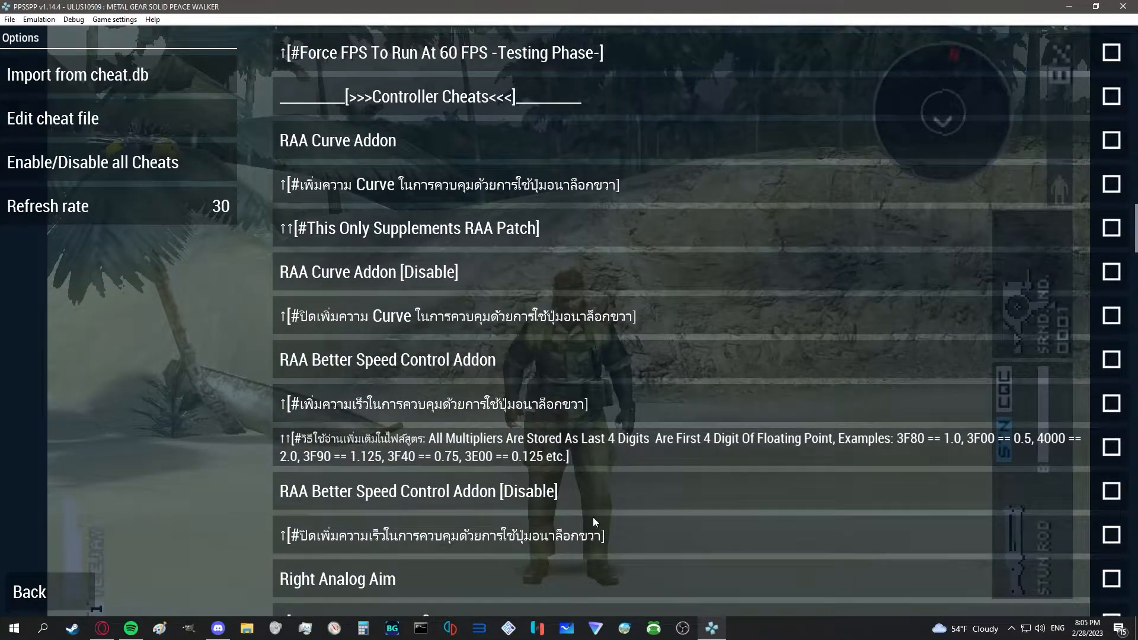
scroll("down", 3)
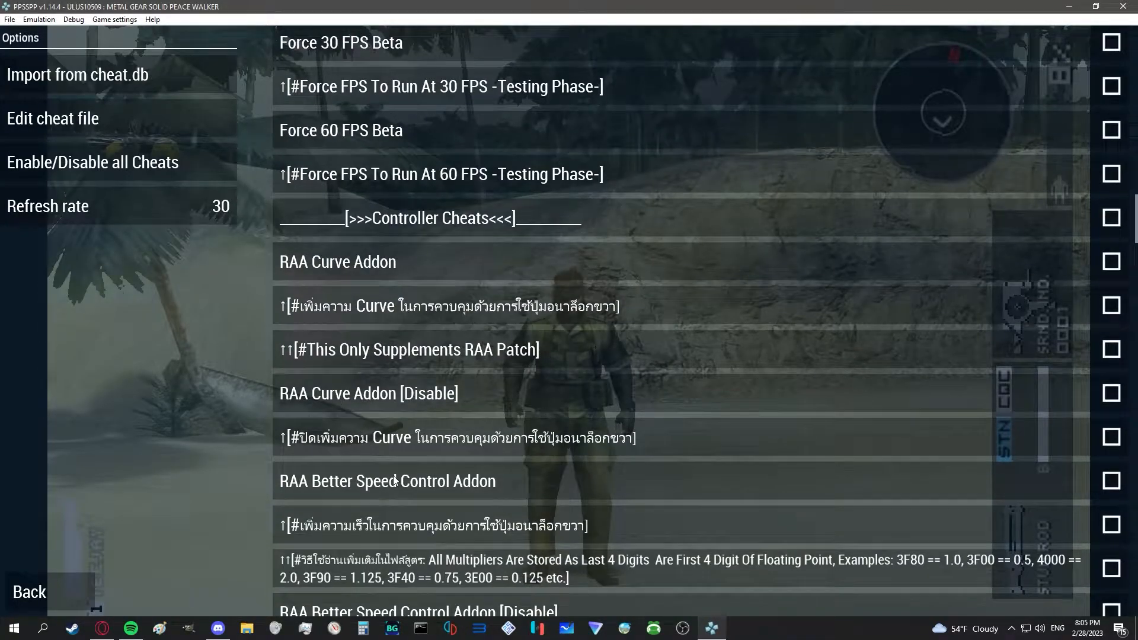
scroll("down", 3)
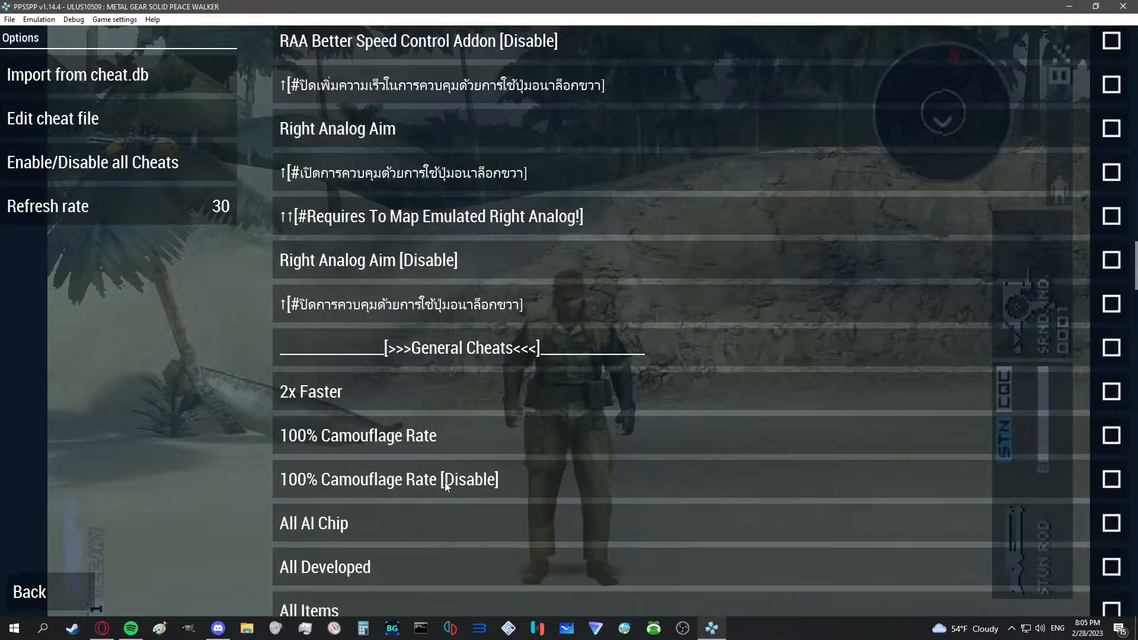
scroll("down", 3)
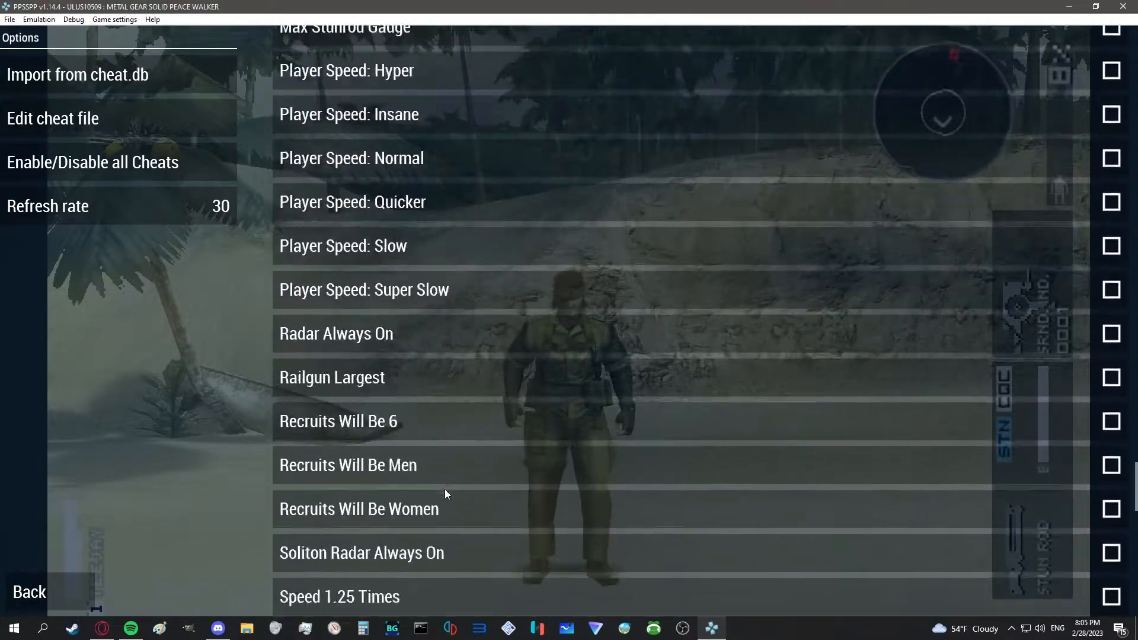
scroll("down", 3)
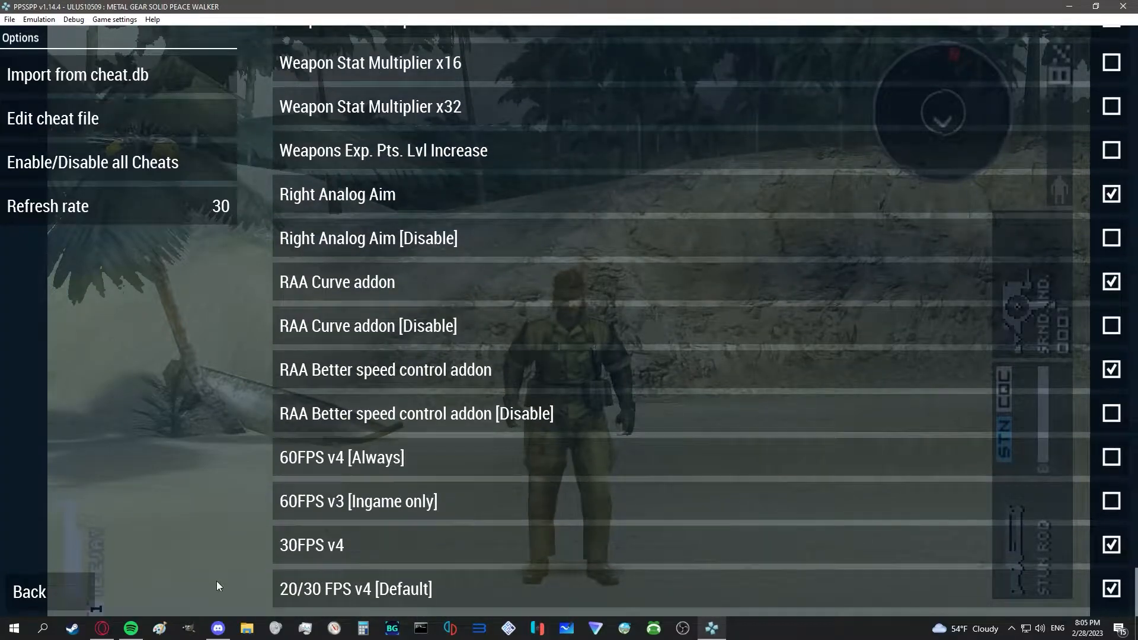
mouse_move(445, 404)
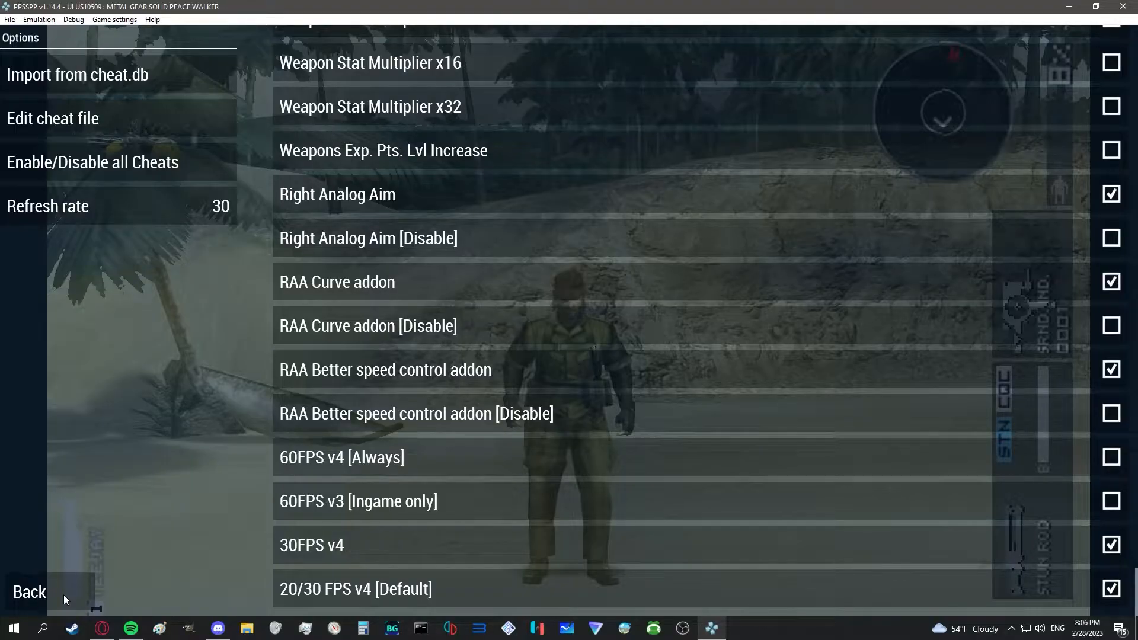
mouse_move(122, 434)
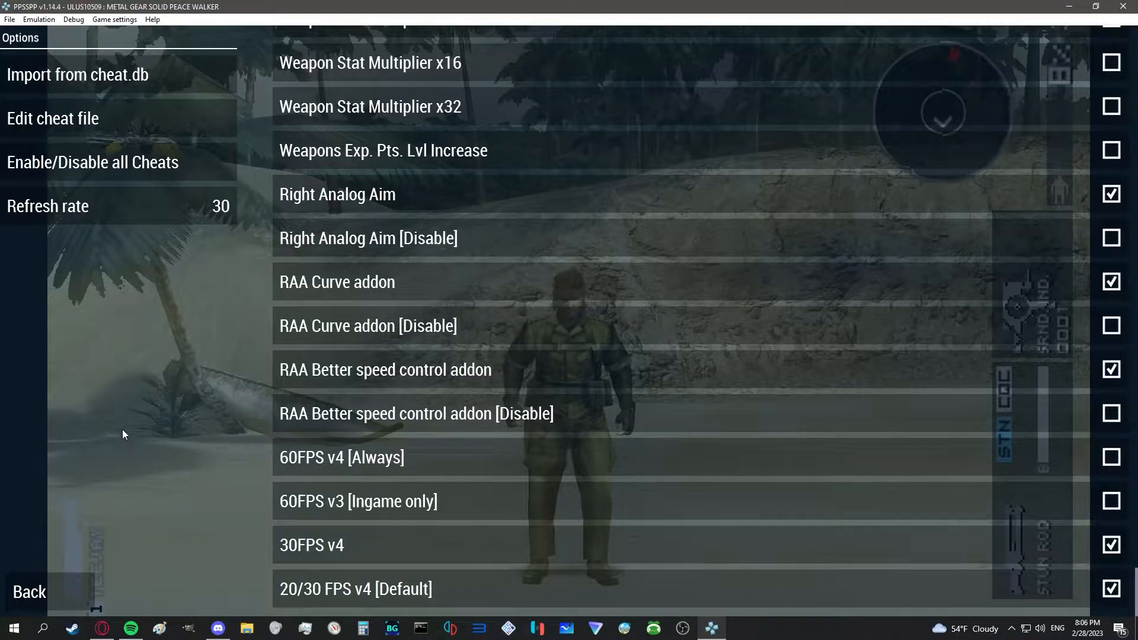
Review the Control mapping screen under Game settings, then back out and resume the game.
left_click(113, 19)
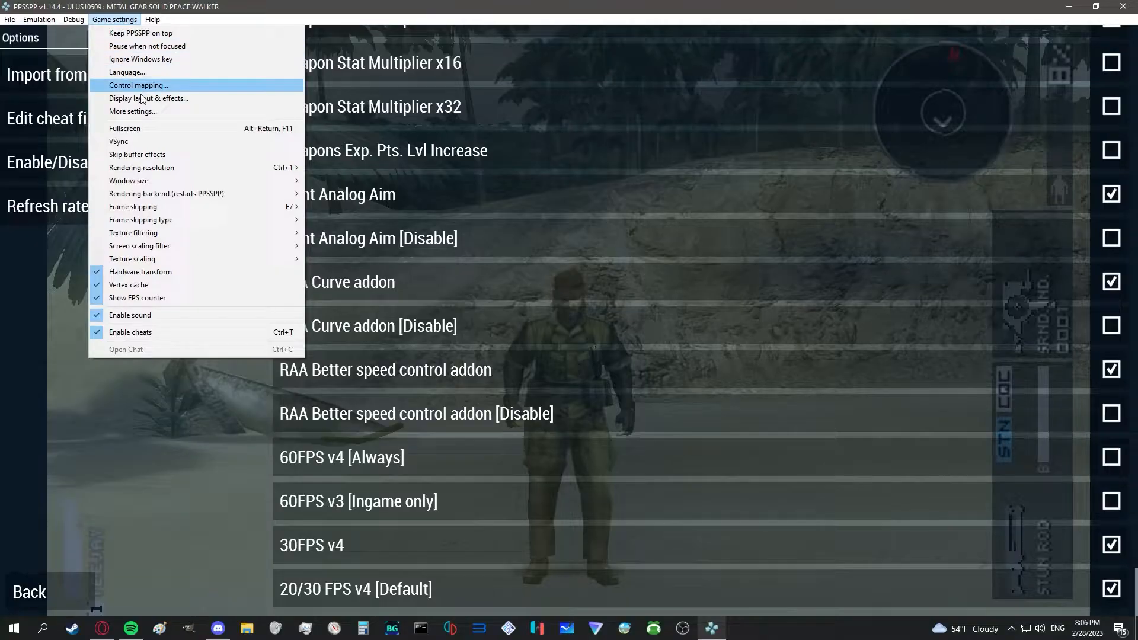
left_click(137, 85)
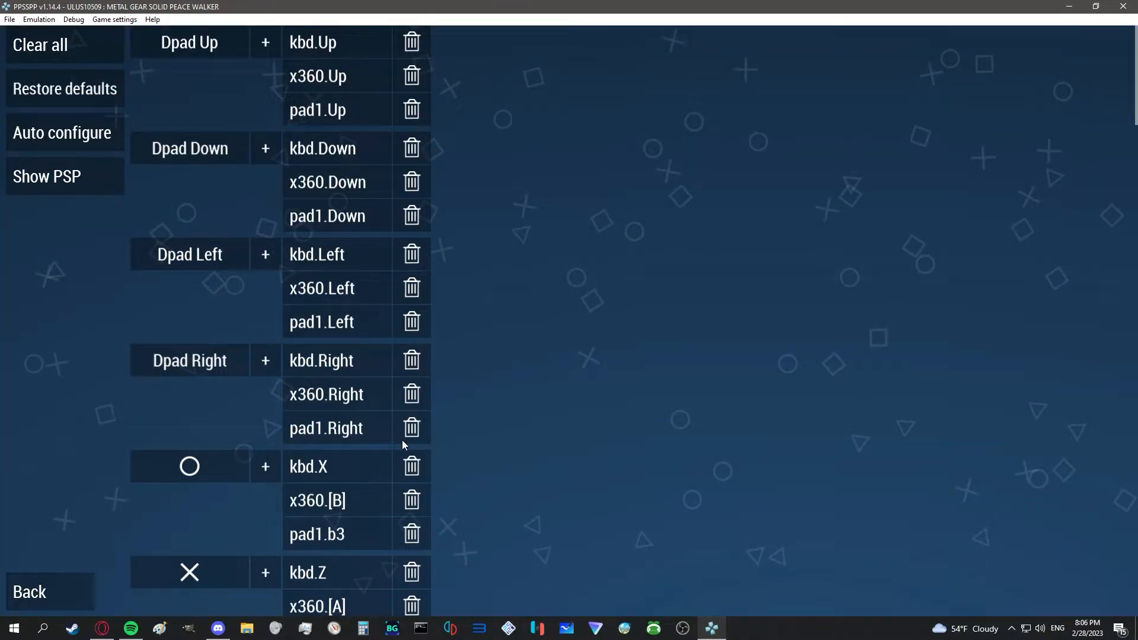
scroll("down", 3)
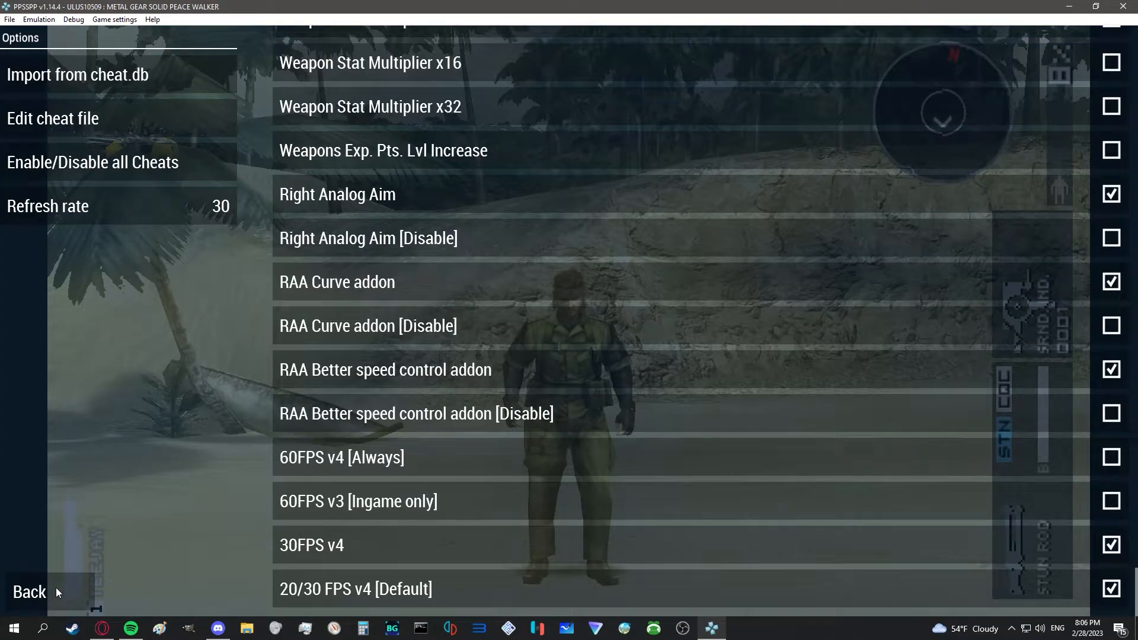
left_click(29, 592)
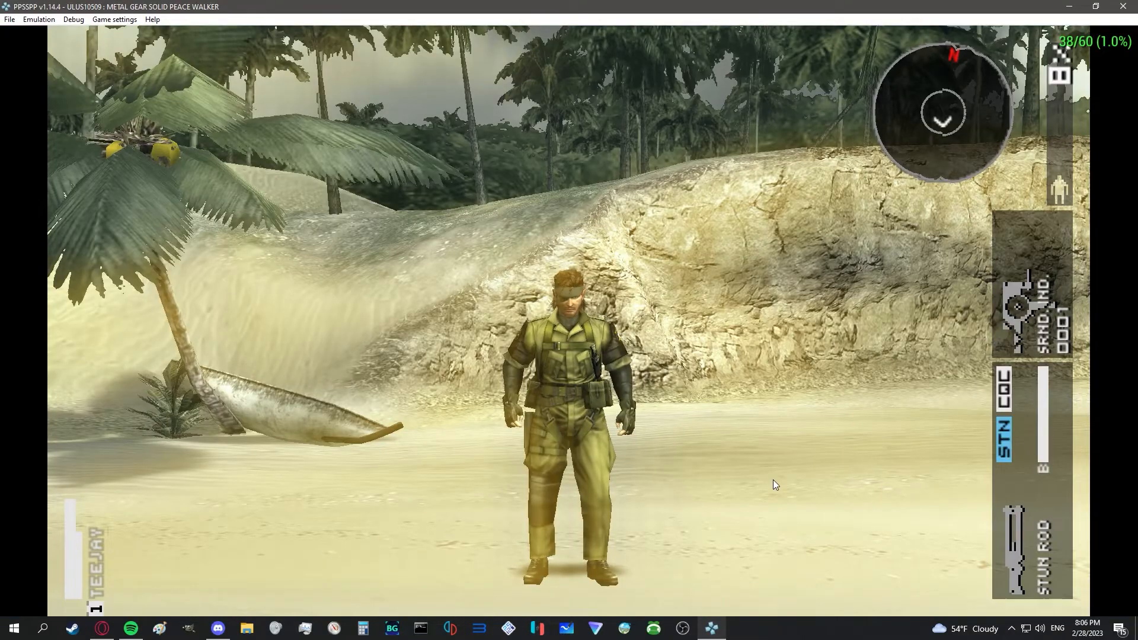